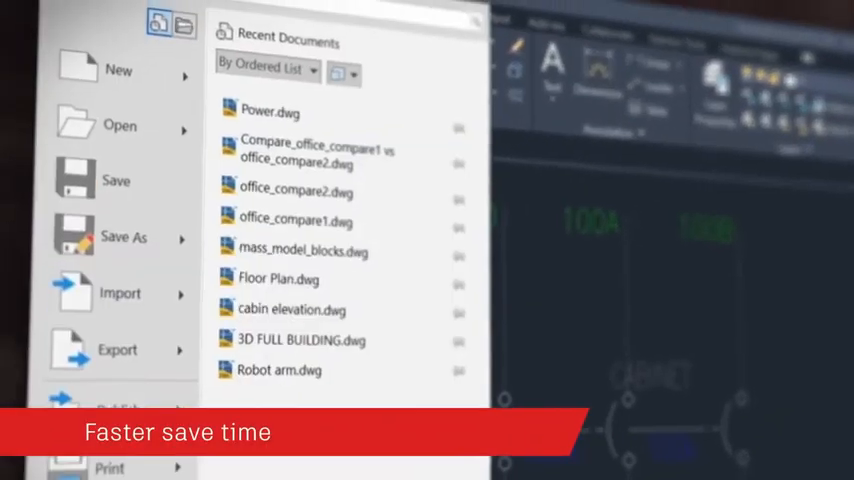
Save the floor plan from the Application menu, then start the MEASUREGEOM quick measure command.
{"action": "left_click", "coordinate": [272, 110]}
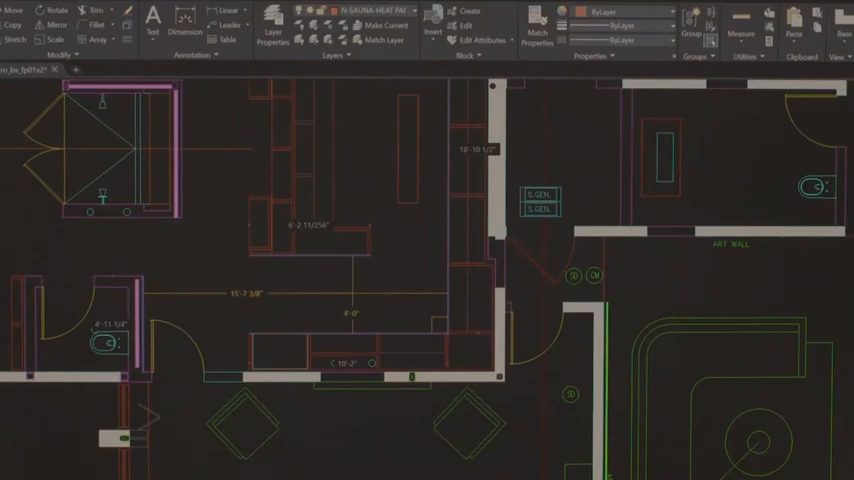
{"action": "type", "text": "MEASUREGEOM"}
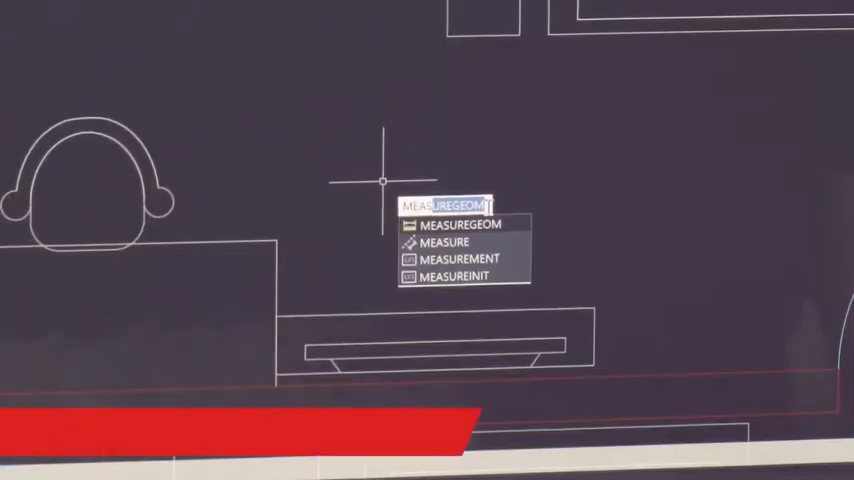